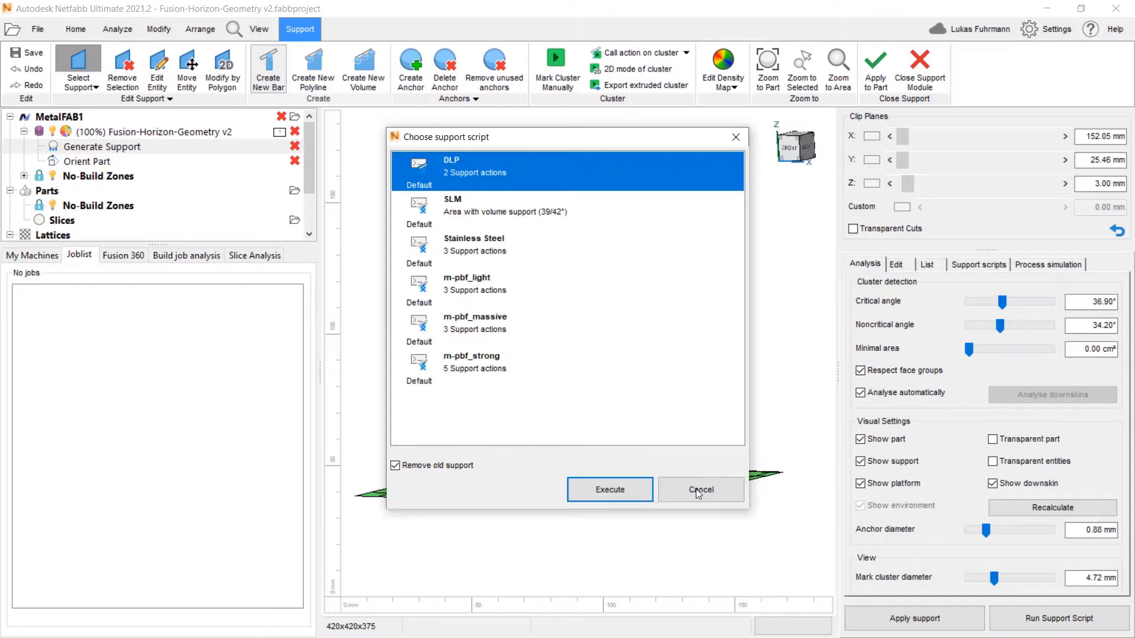
pyautogui.moveTo(609, 489)
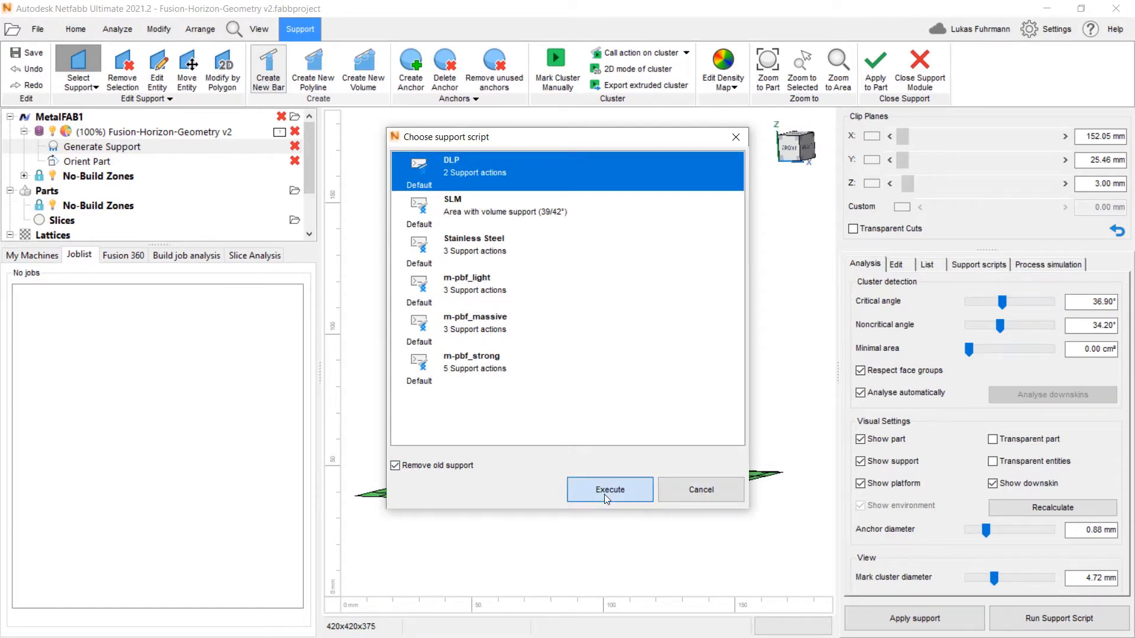
# - Execute the DLP support script on the bracket with Remove old support checked
pyautogui.click(609, 489)
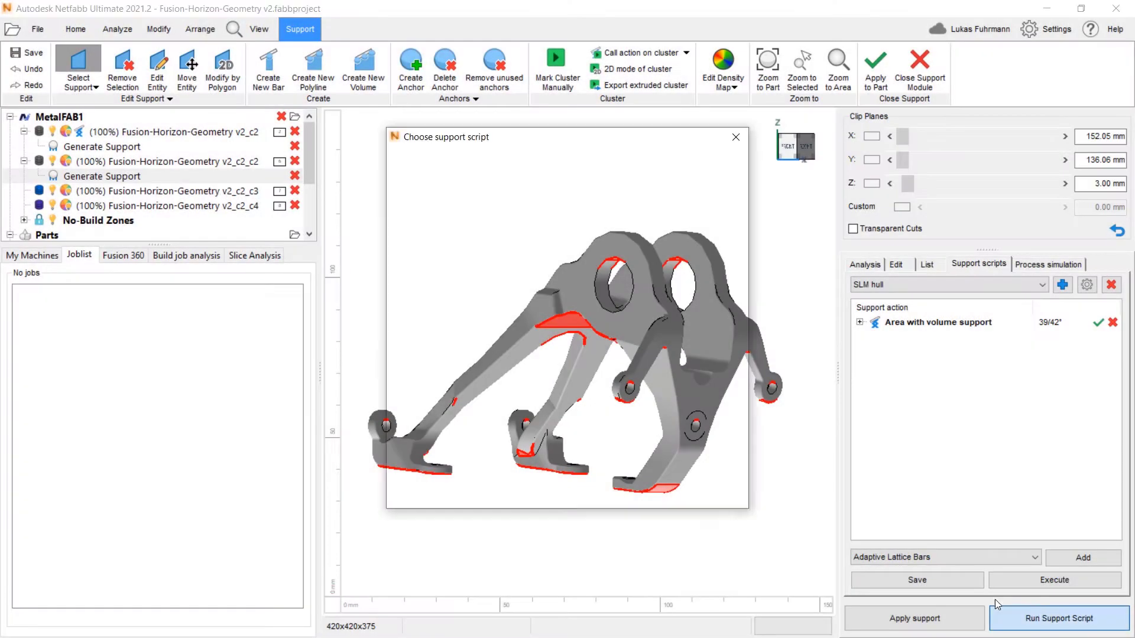
# - Bring up the support script list and close the chooser without running a script
pyautogui.click(1058, 619)
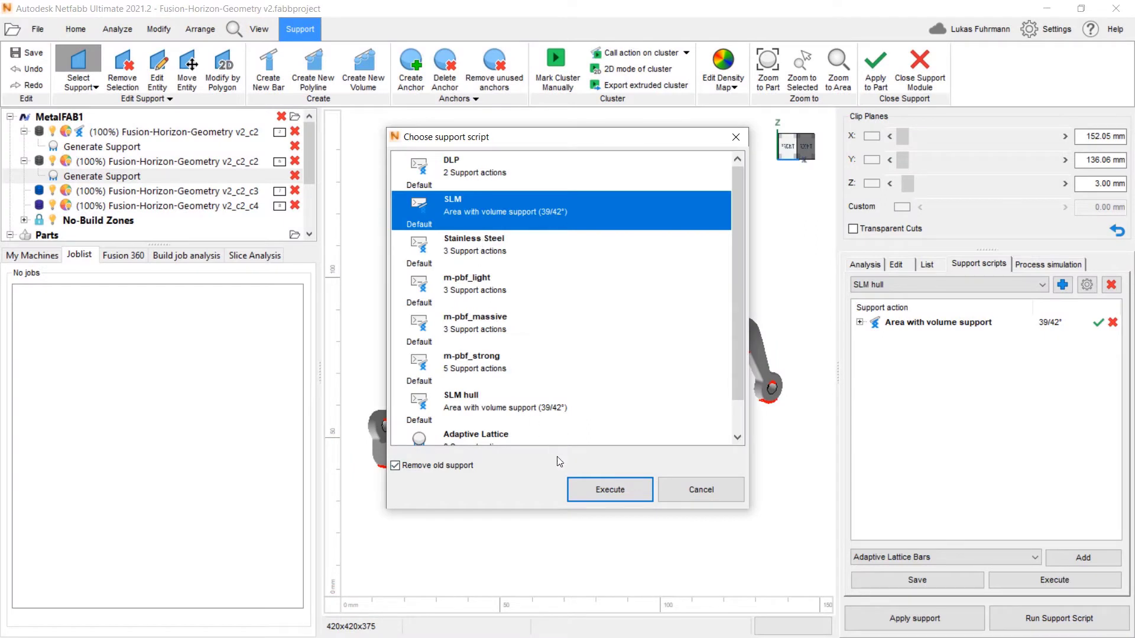
pyautogui.click(609, 489)
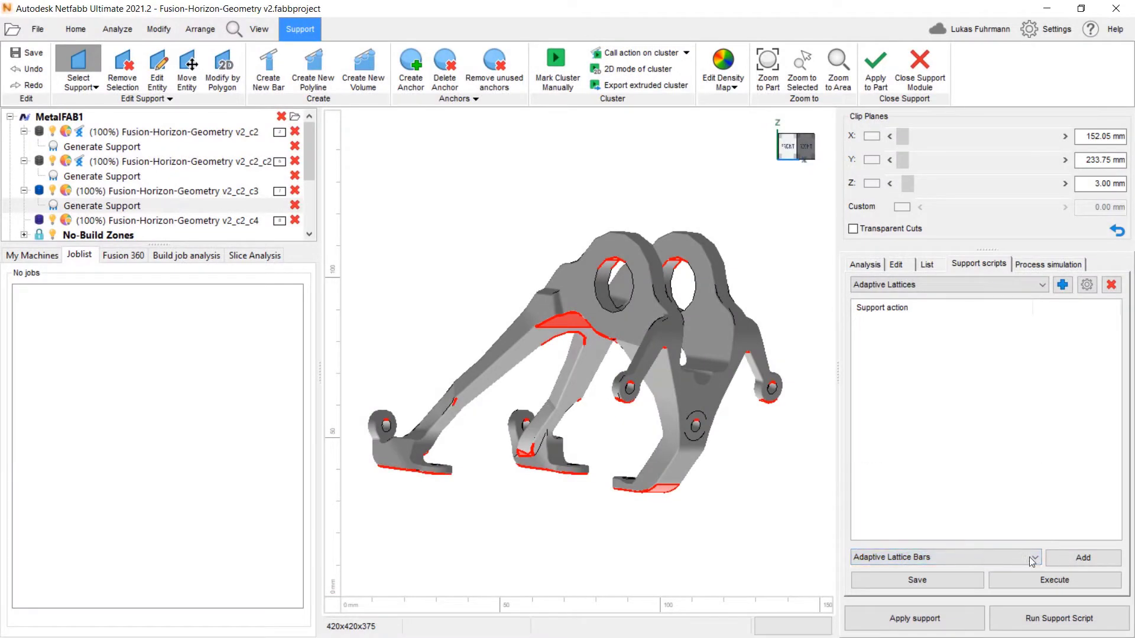
# - Add Adaptive Lattice Bars, generate the lattice, and apply the support to the bracket
pyautogui.click(1083, 558)
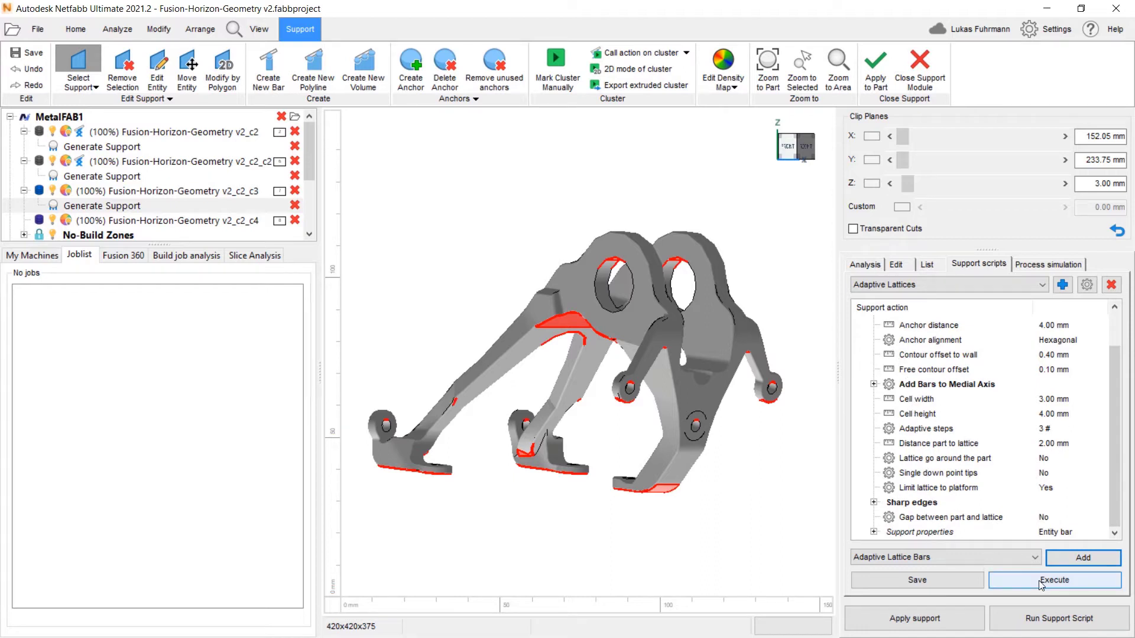
pyautogui.click(1054, 580)
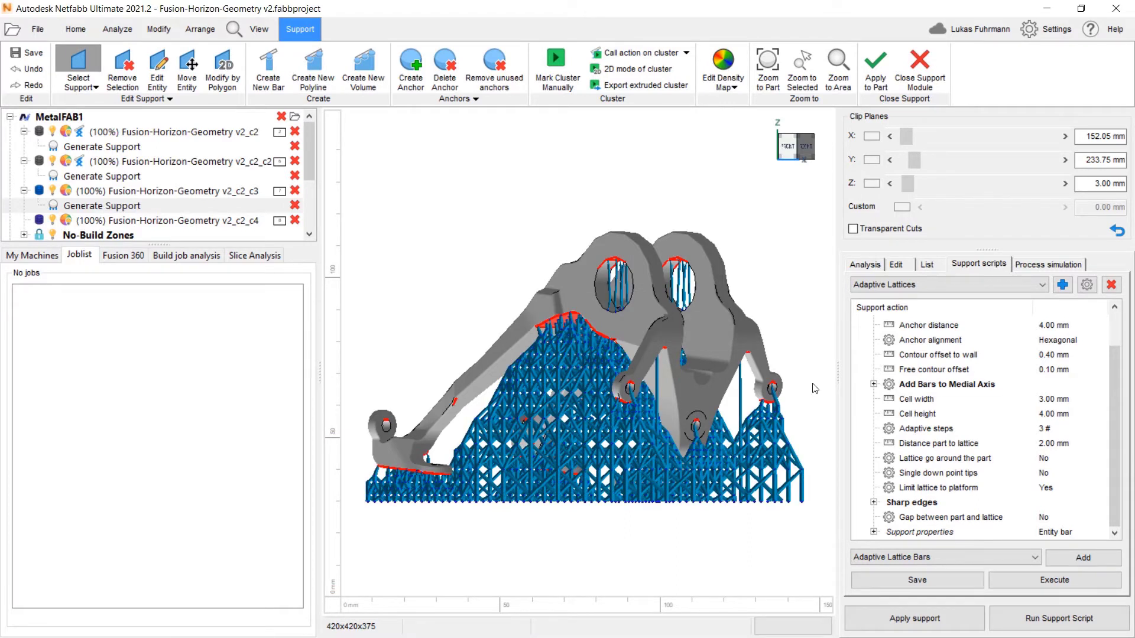
pyautogui.click(913, 619)
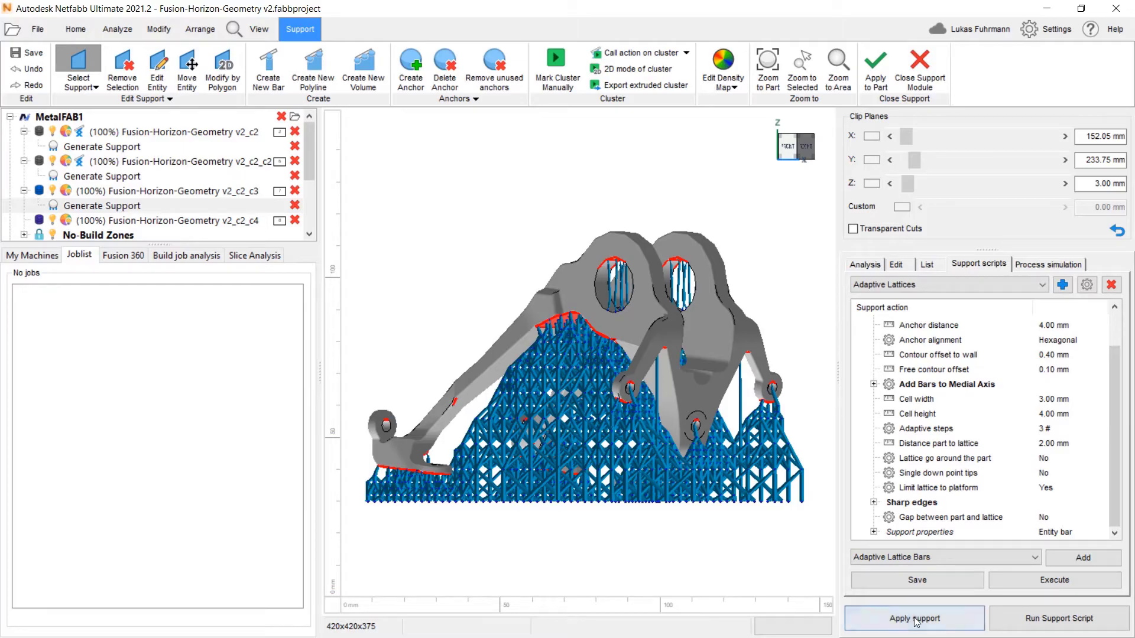
pyautogui.click(914, 618)
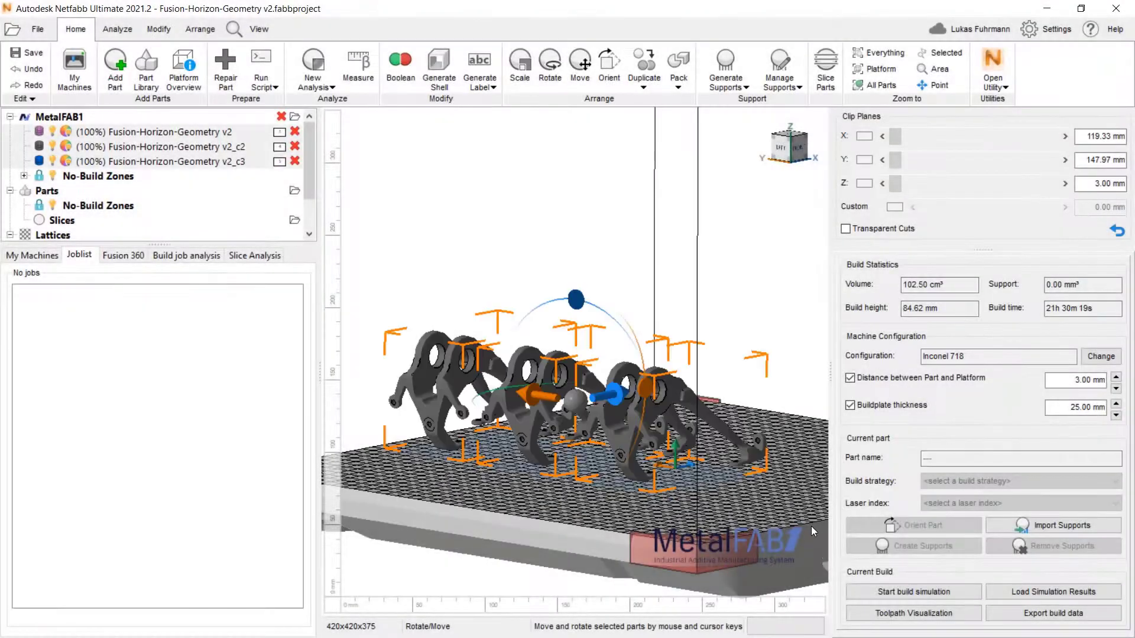
pyautogui.click(261, 69)
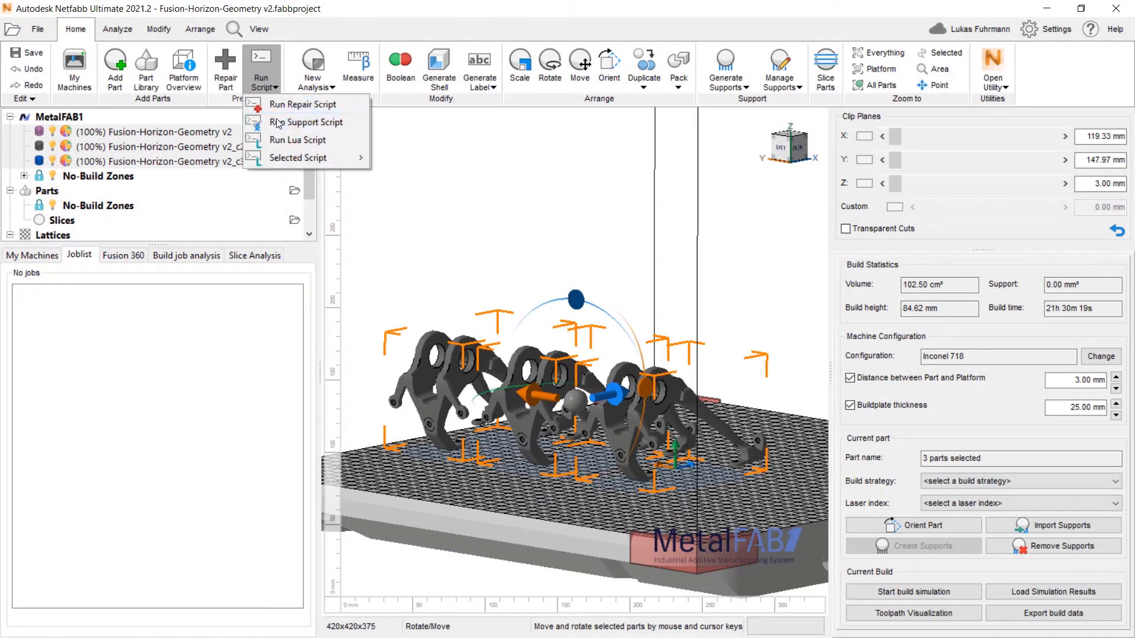
pyautogui.click(307, 122)
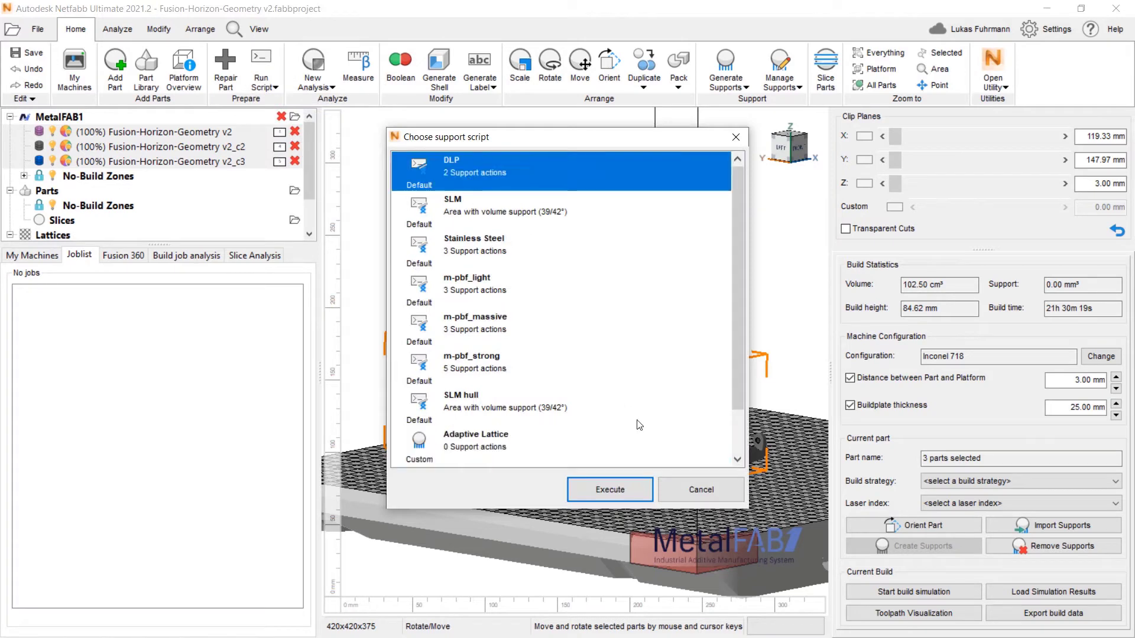
pyautogui.click(609, 489)
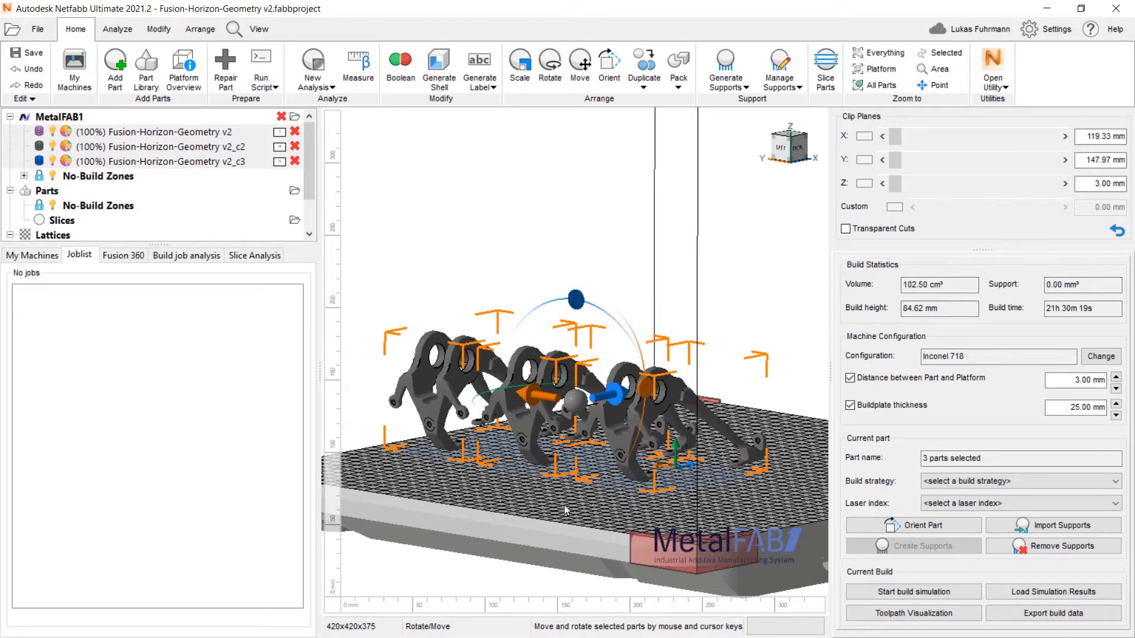
pyautogui.click(725, 65)
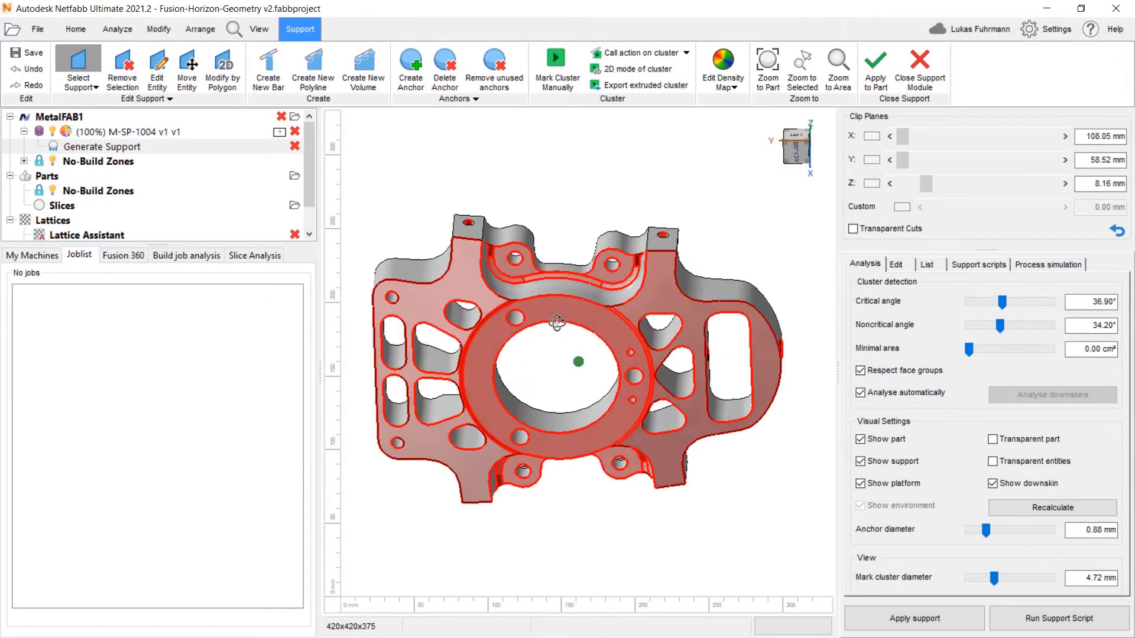
# - Create a volume support on the M-SP-1004 overhang cluster from its context menu
pyautogui.rightClick(558, 321)
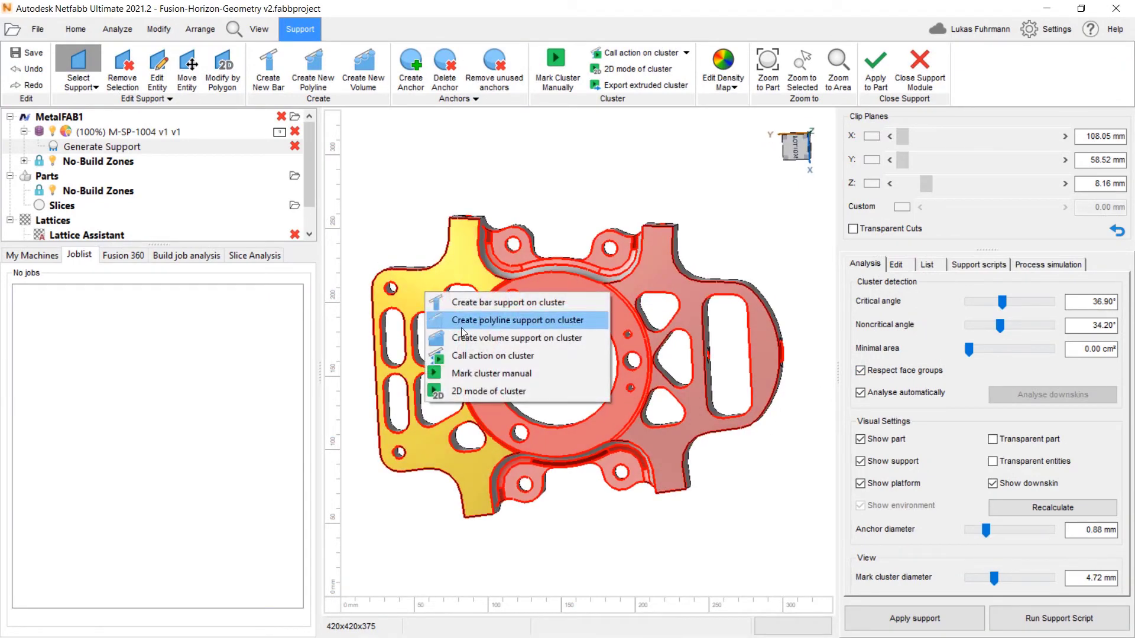
pyautogui.click(517, 338)
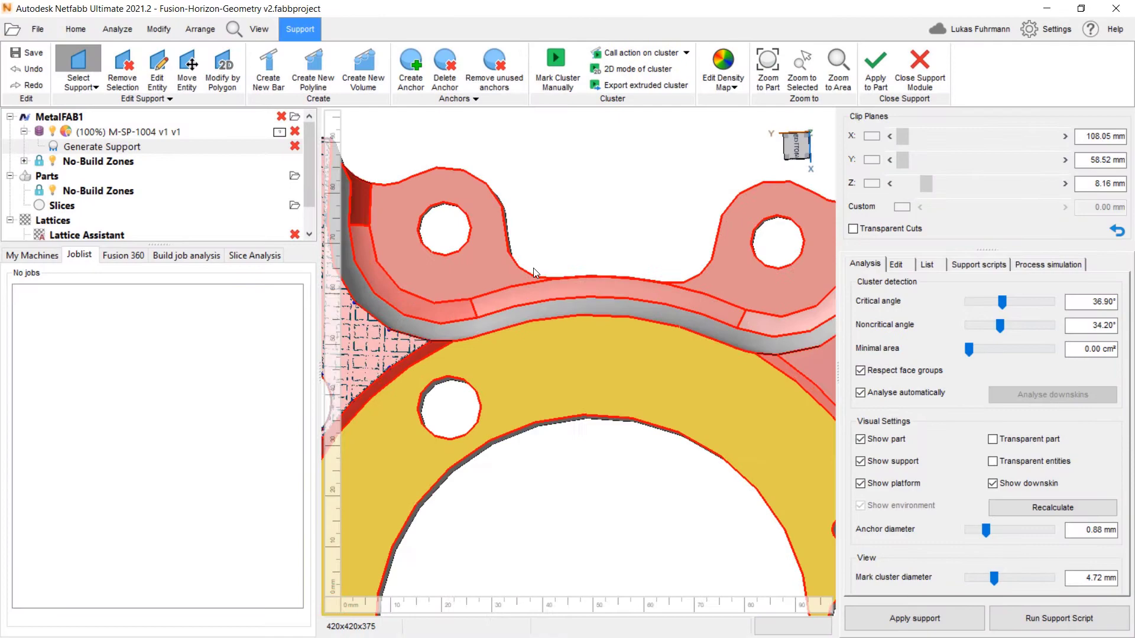
pyautogui.moveTo(540, 280)
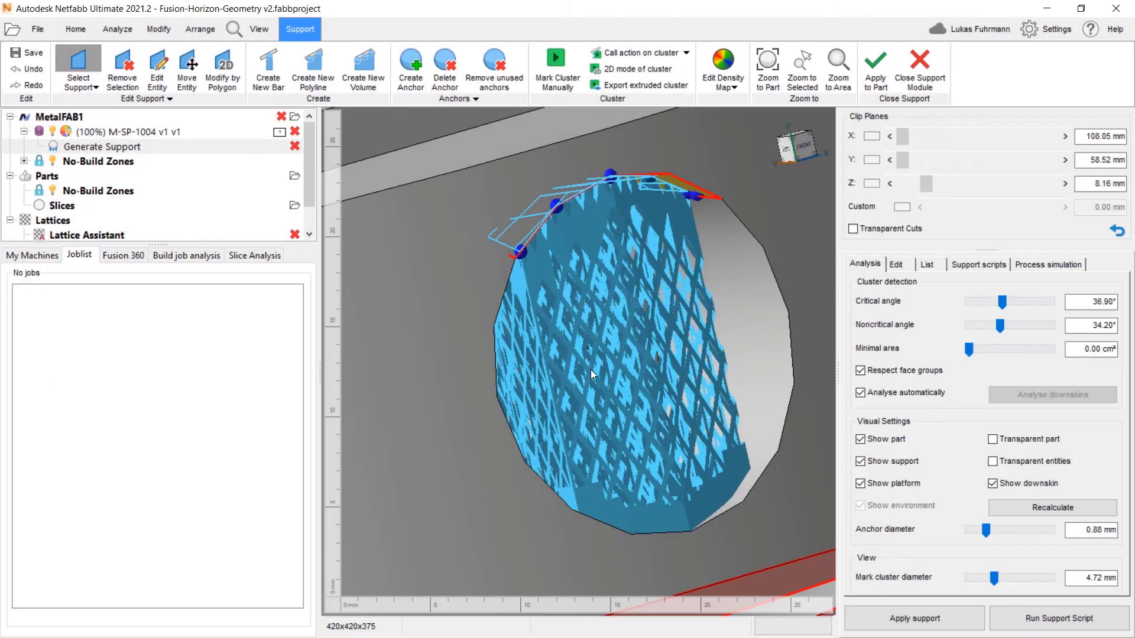
# - Open the Entity volume settings of the new volume support
pyautogui.click(648, 384)
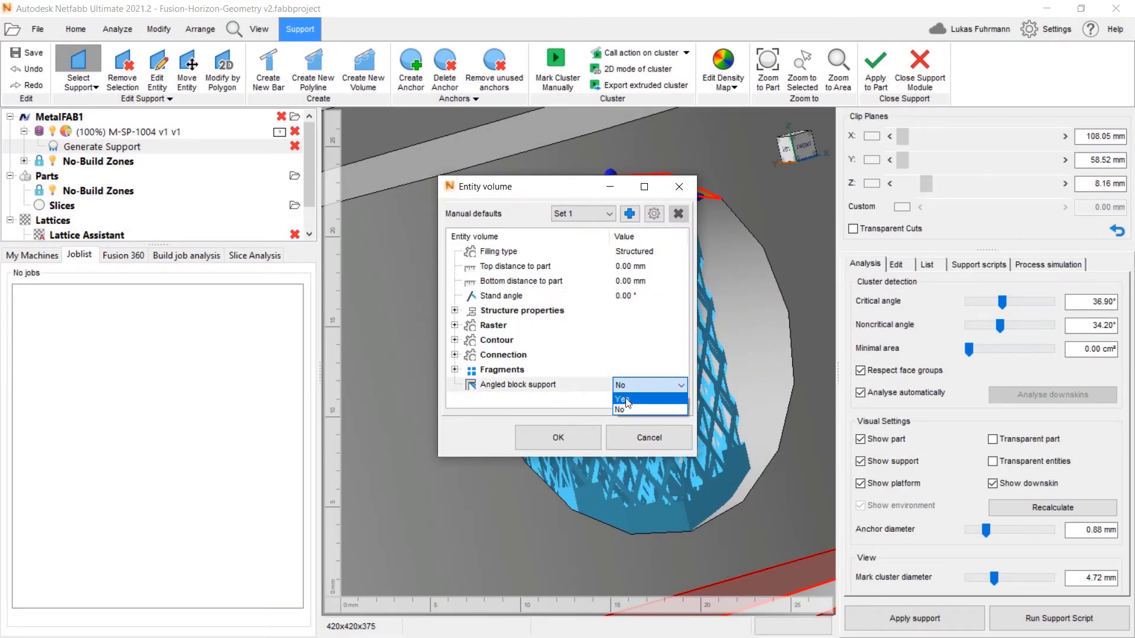